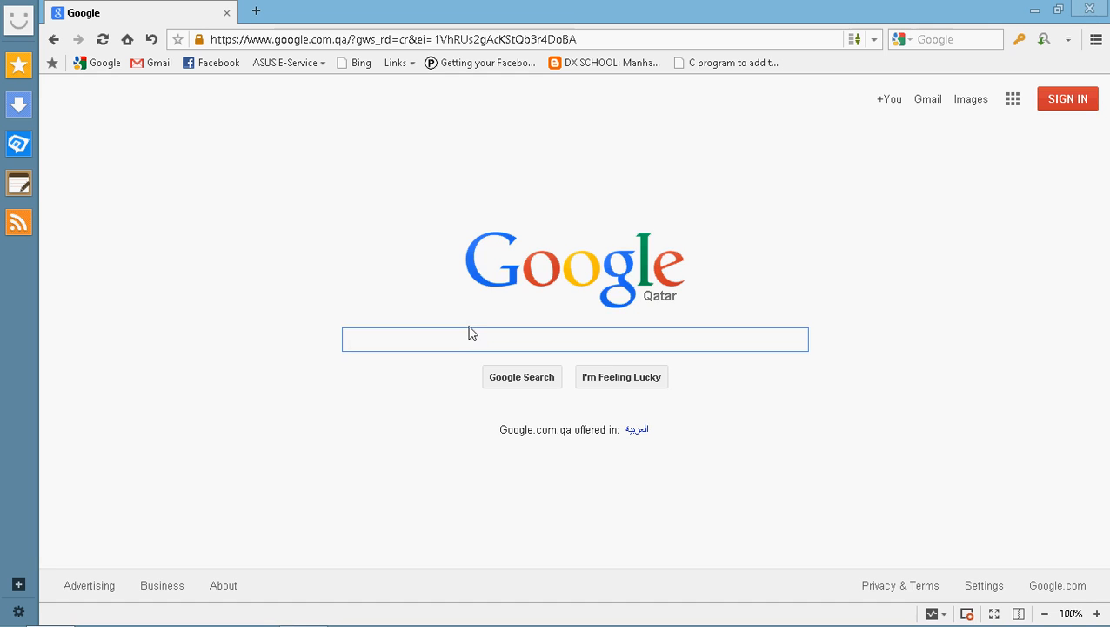
# Step: Search Google for 'dev c++' and scroll to the Orwell Dev-C++ SourceForge result
pyautogui.write('dev c++')
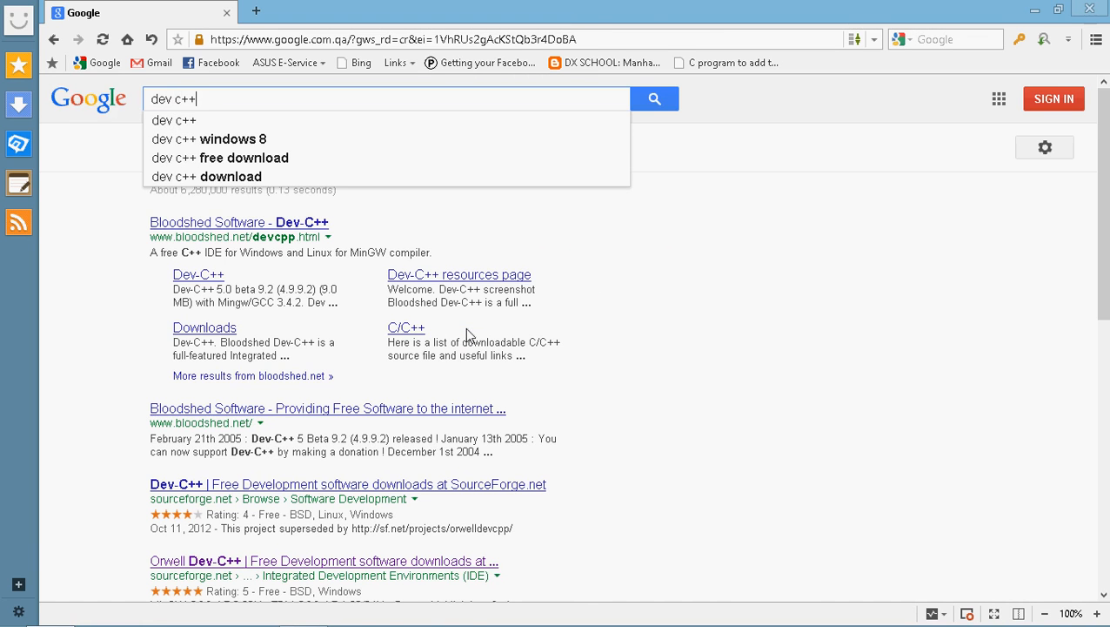
pyautogui.click(654, 97)
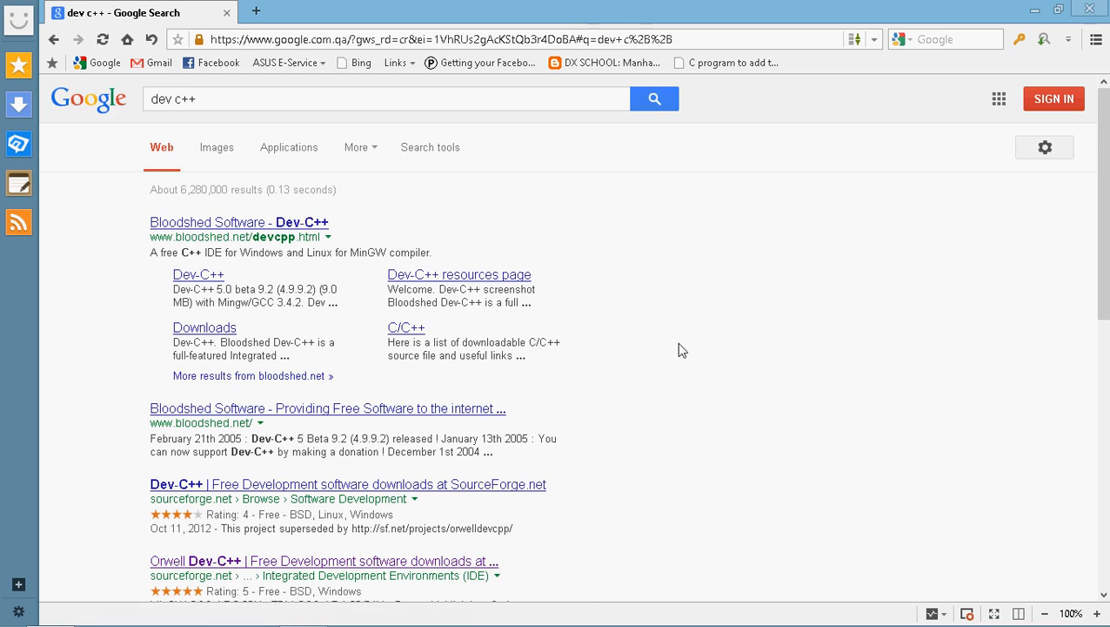
pyautogui.scroll(-3)
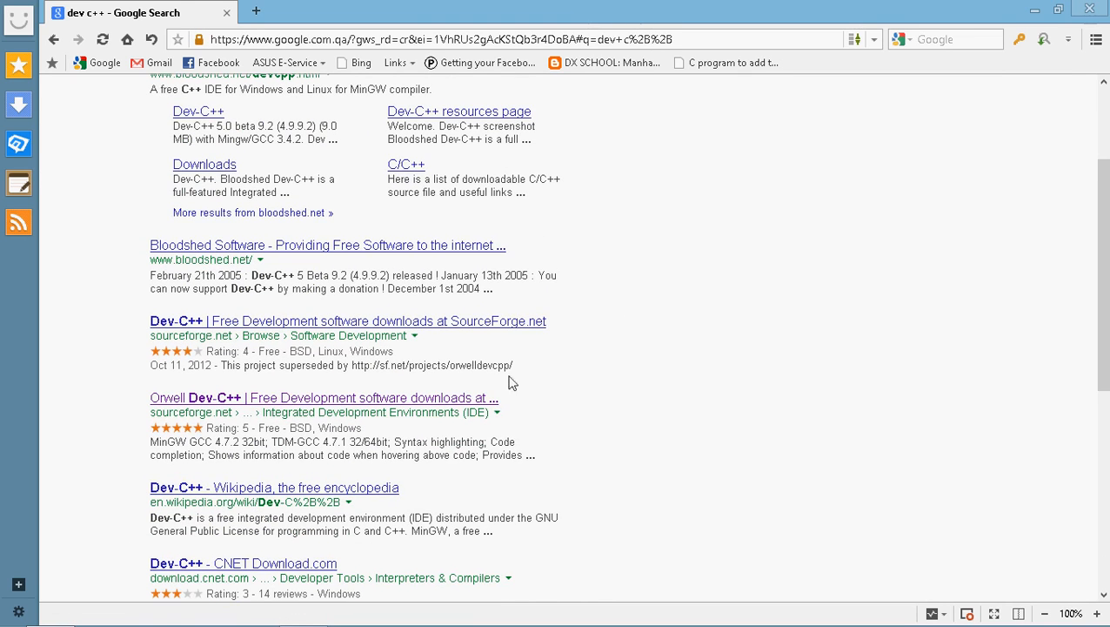
pyautogui.moveTo(209, 409)
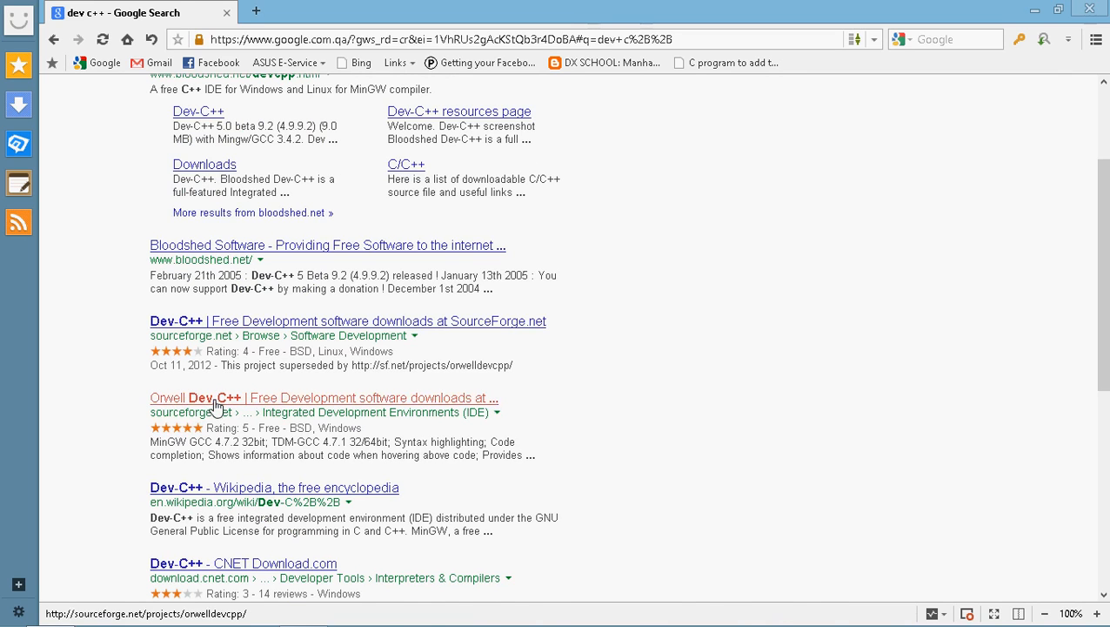
# Step: From the Orwell Dev-C++ SourceForge page start the 5.4.2 setup download, then cancel saving it
pyautogui.click(323, 397)
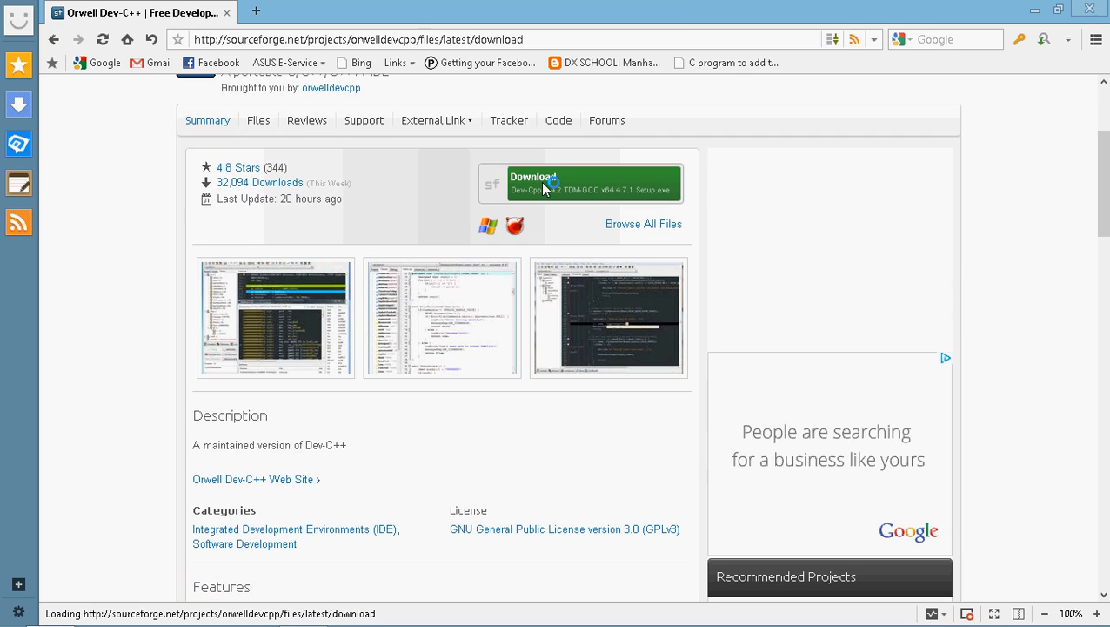
pyautogui.click(583, 183)
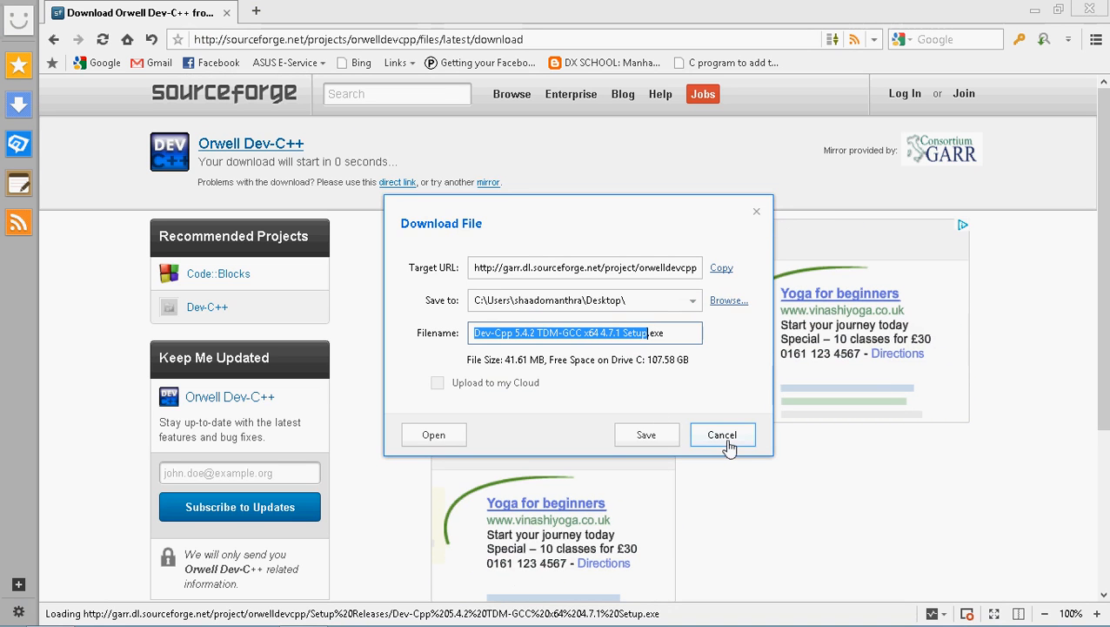
pyautogui.click(722, 435)
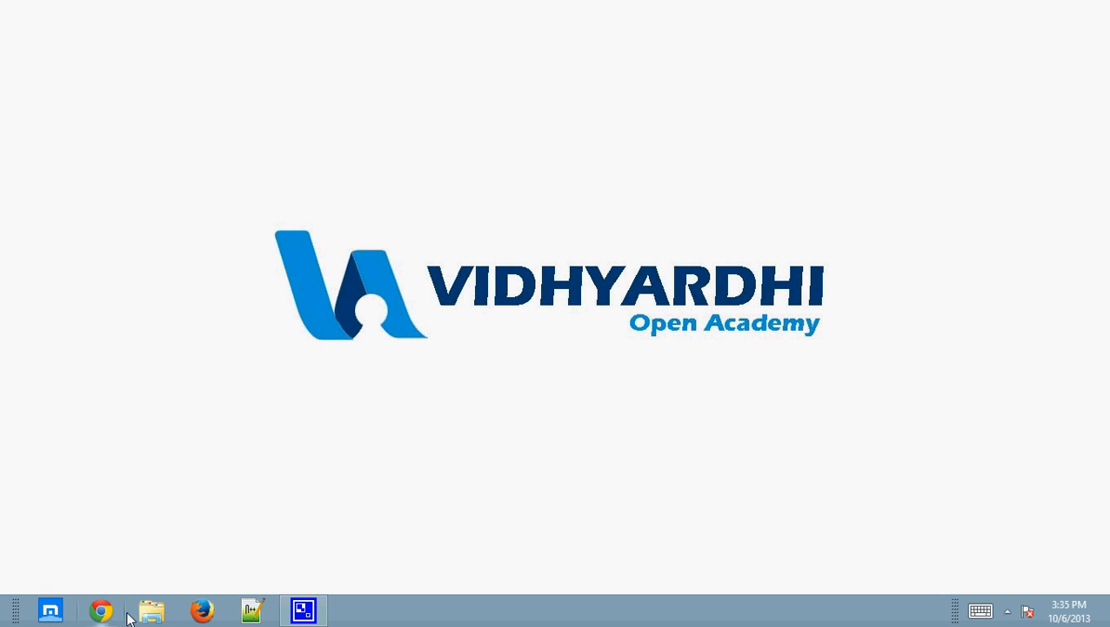
# Step: Launch Dev-Cpp 5.4.2 TDM-GCC x64 4.7.1 Setup from the softwares folder in File Explorer
pyautogui.click(152, 609)
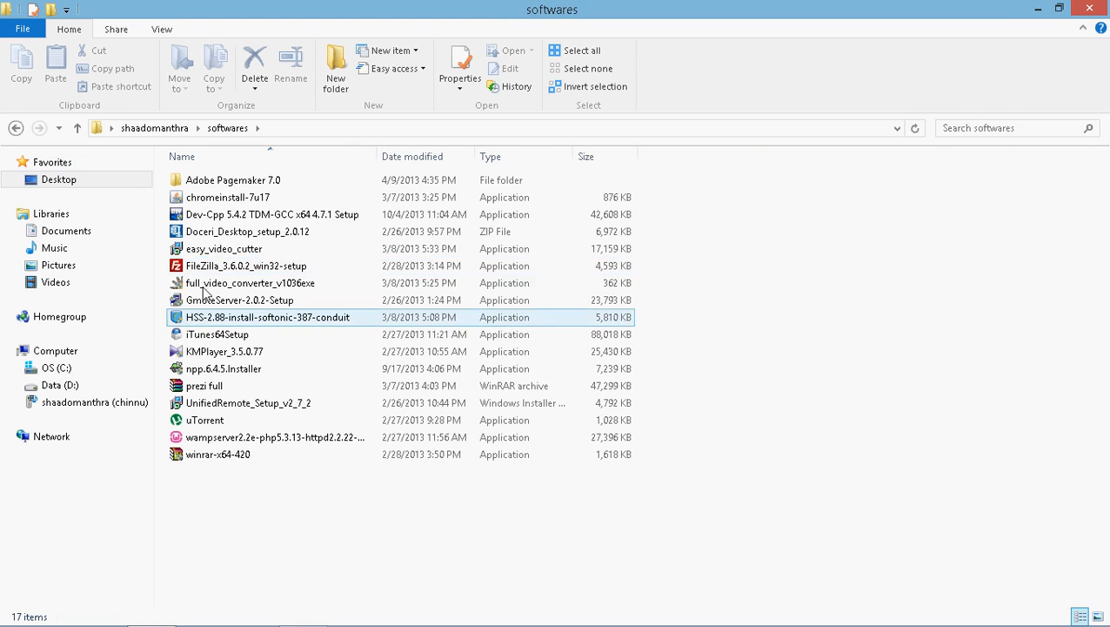
pyautogui.click(272, 214)
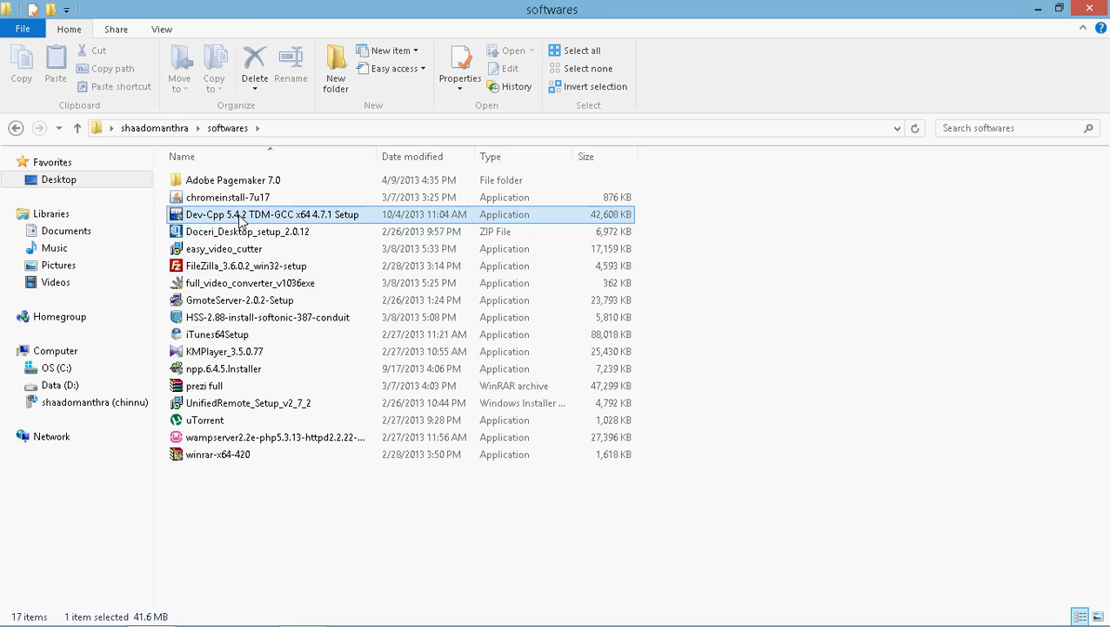
pyautogui.click(218, 334)
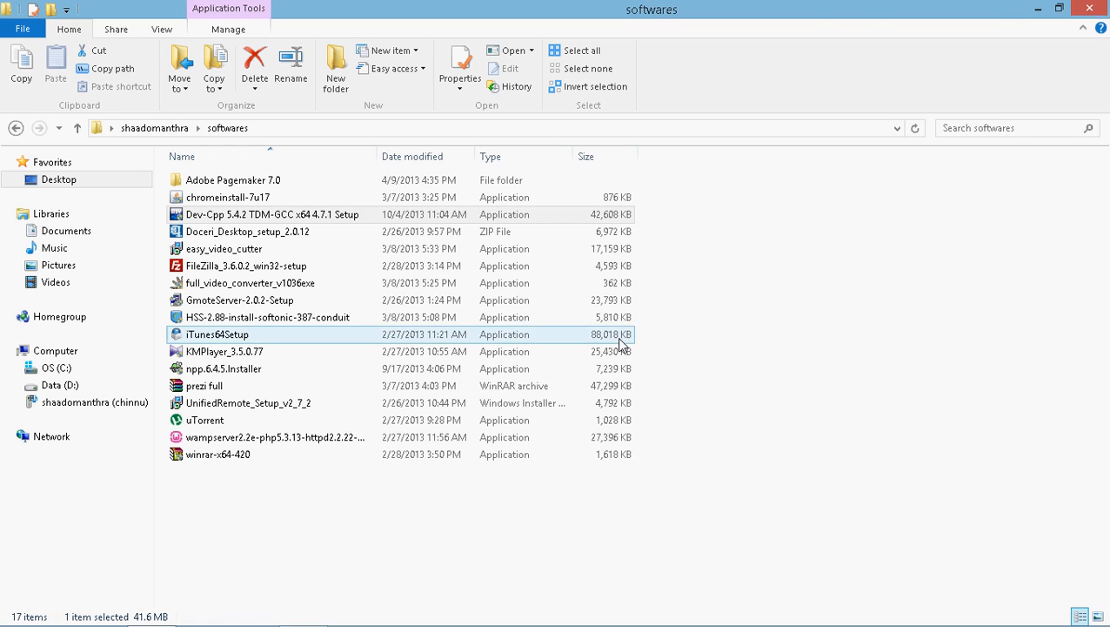
pyautogui.doubleClick(271, 214)
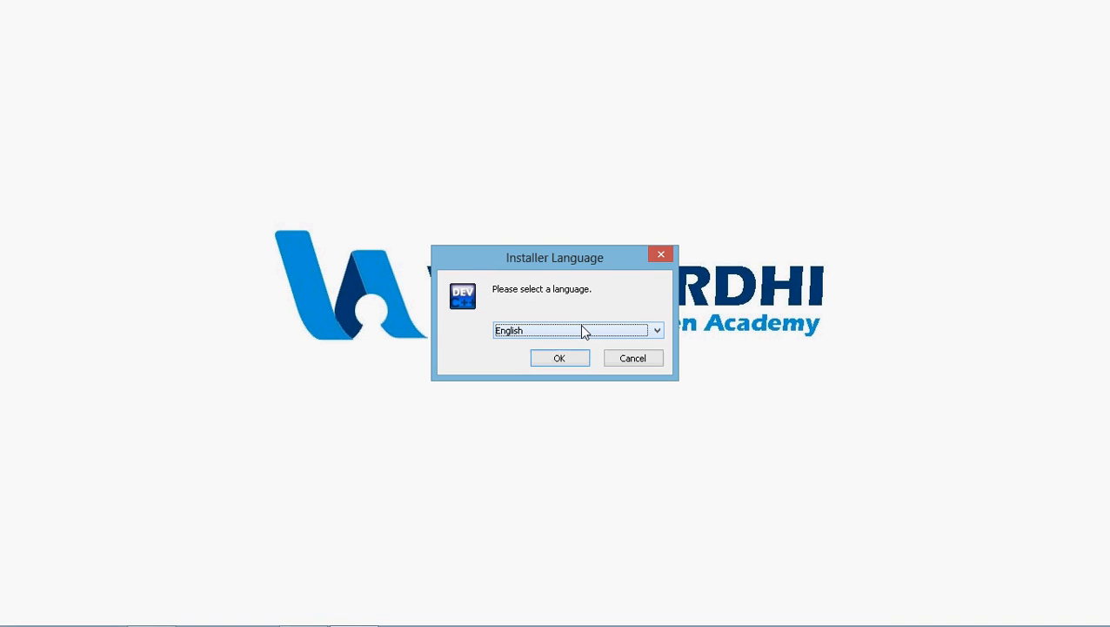
pyautogui.moveTo(563, 326)
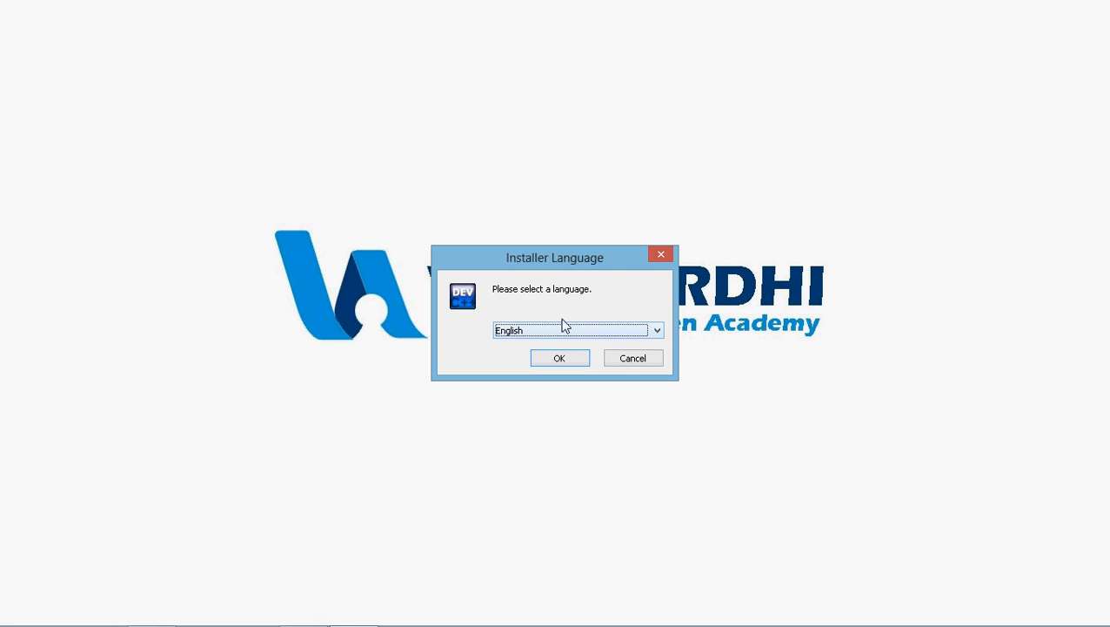
pyautogui.moveTo(533, 331)
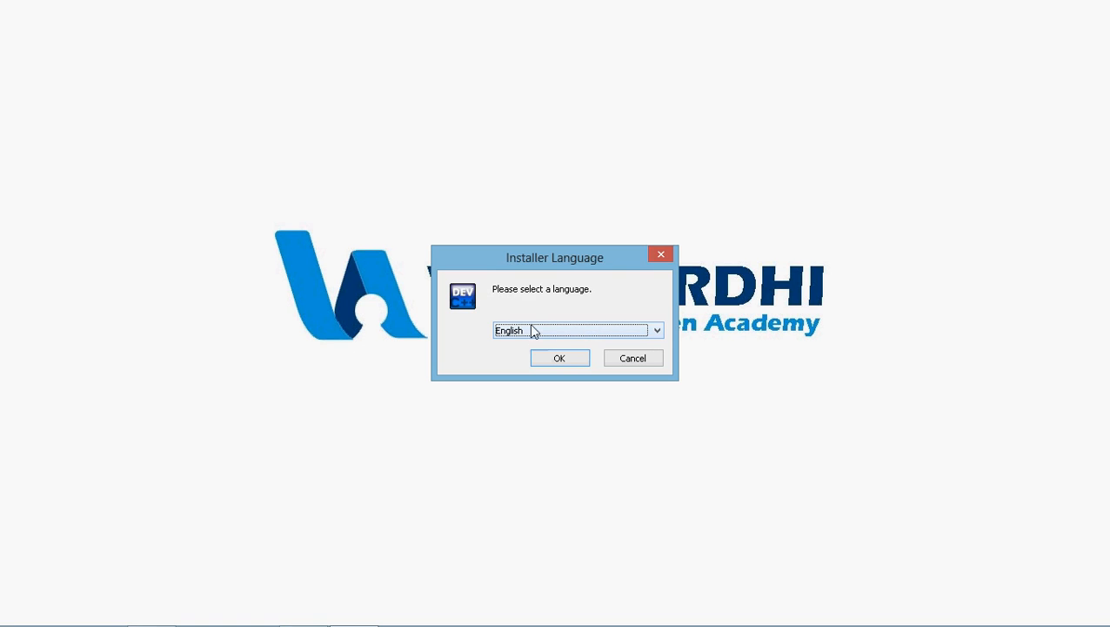
# Step: Confirm English, accept the license, and keep the Safe install type with all components
pyautogui.click(560, 358)
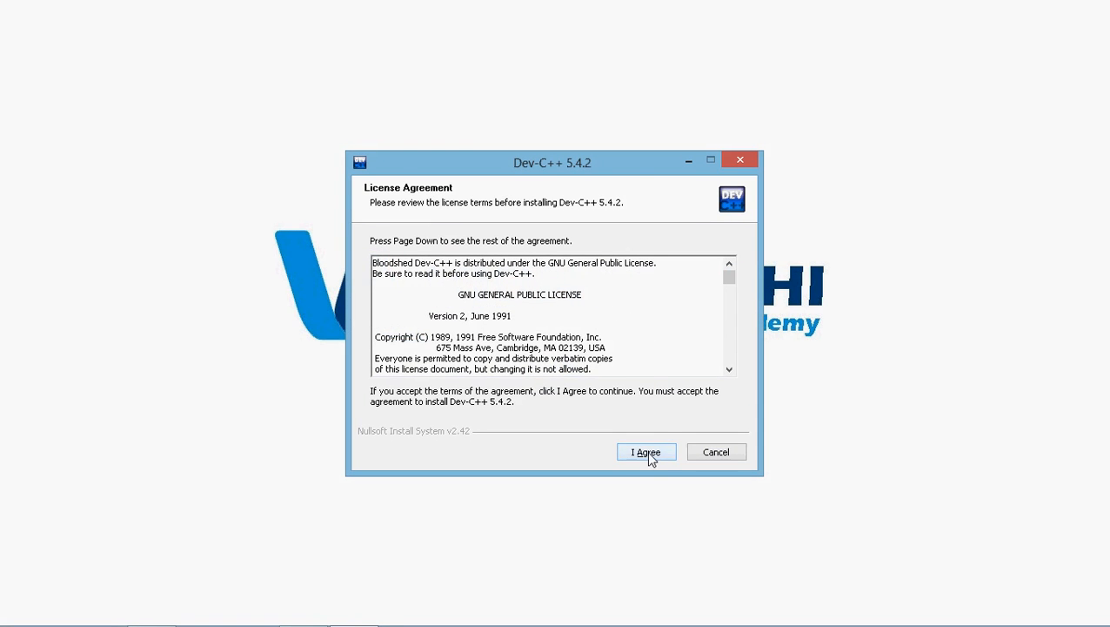
pyautogui.click(646, 451)
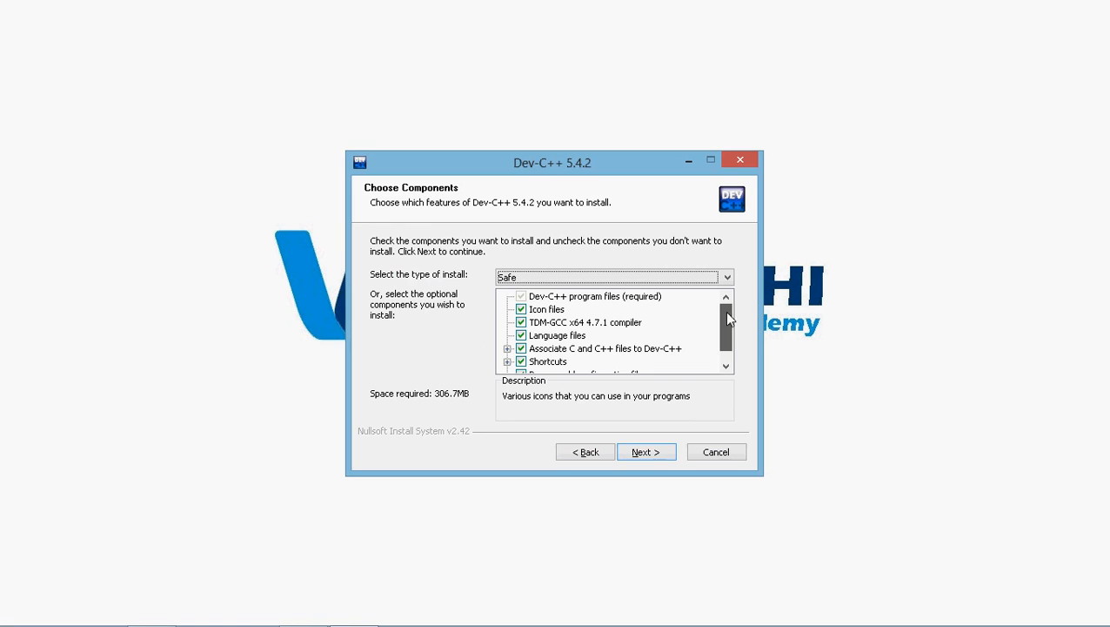
pyautogui.moveTo(703, 322)
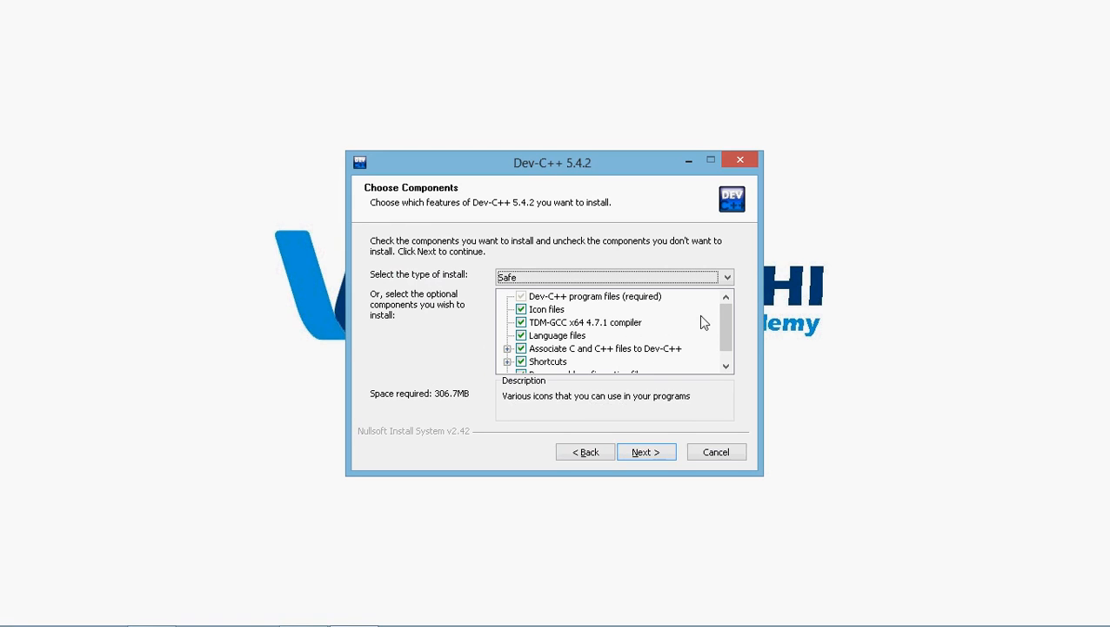
pyautogui.scroll(-3)
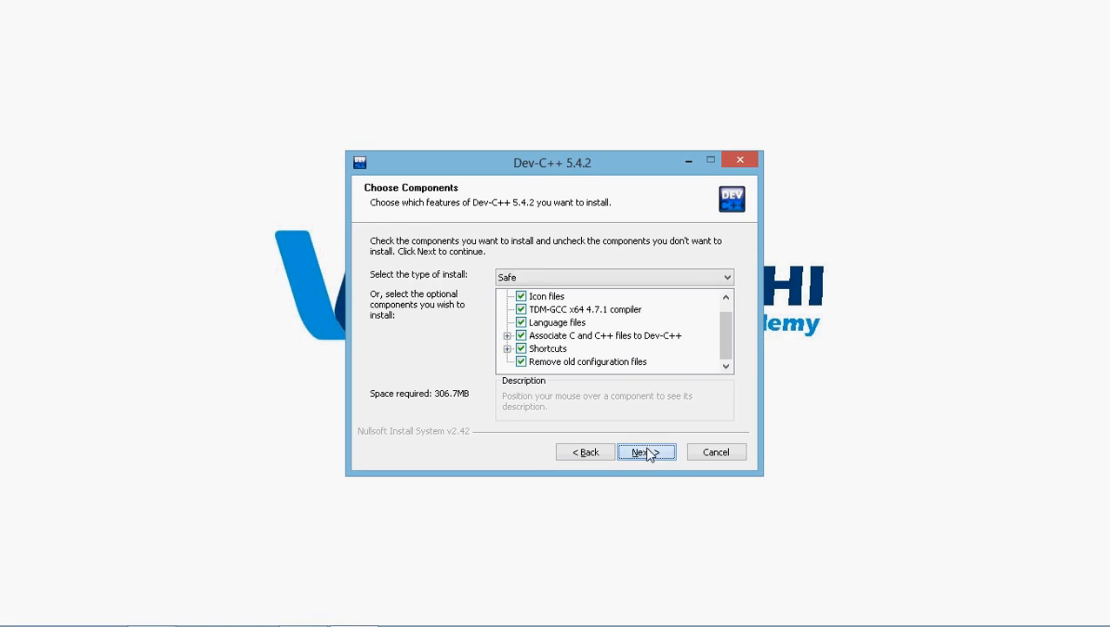
pyautogui.click(646, 451)
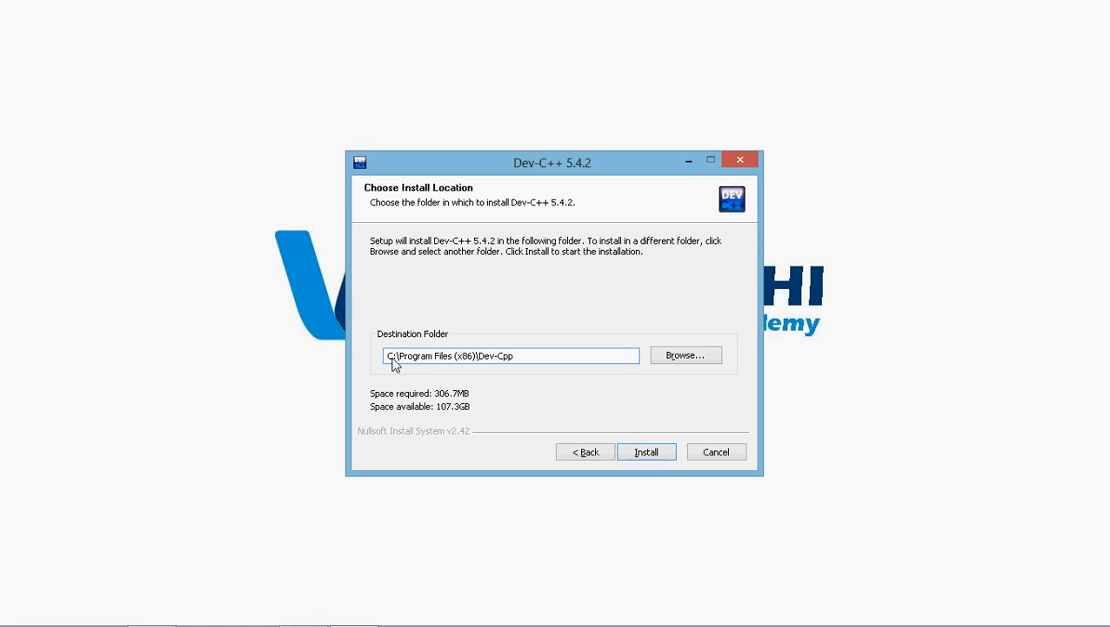
pyautogui.moveTo(627, 431)
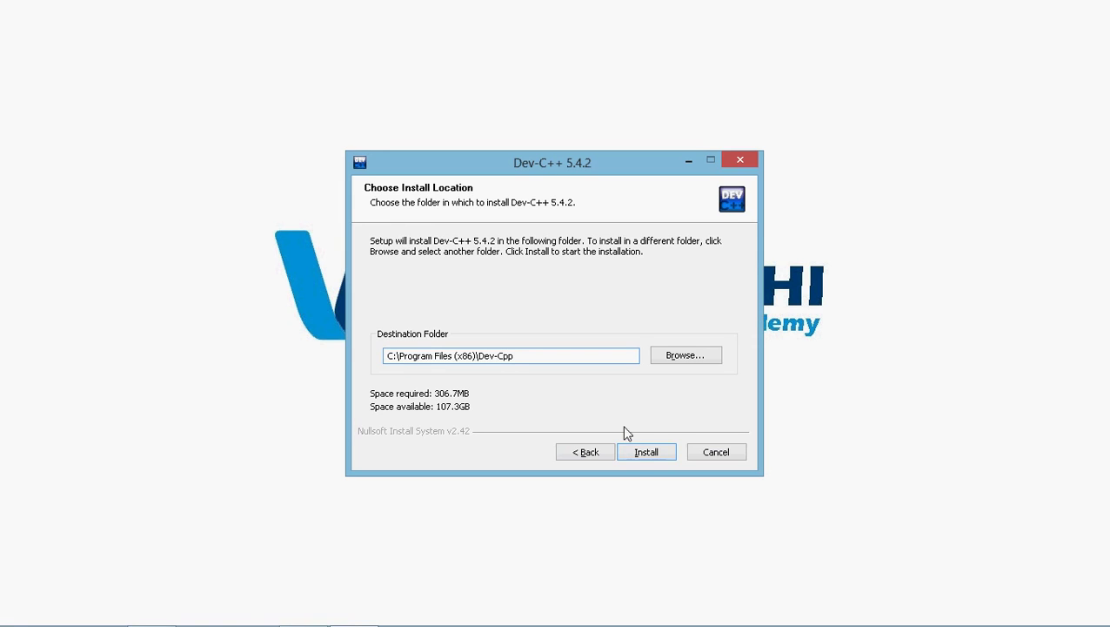
# Step: Install into the default C:\Program Files (x86)\Dev-Cpp folder and continue past the install log
pyautogui.click(646, 451)
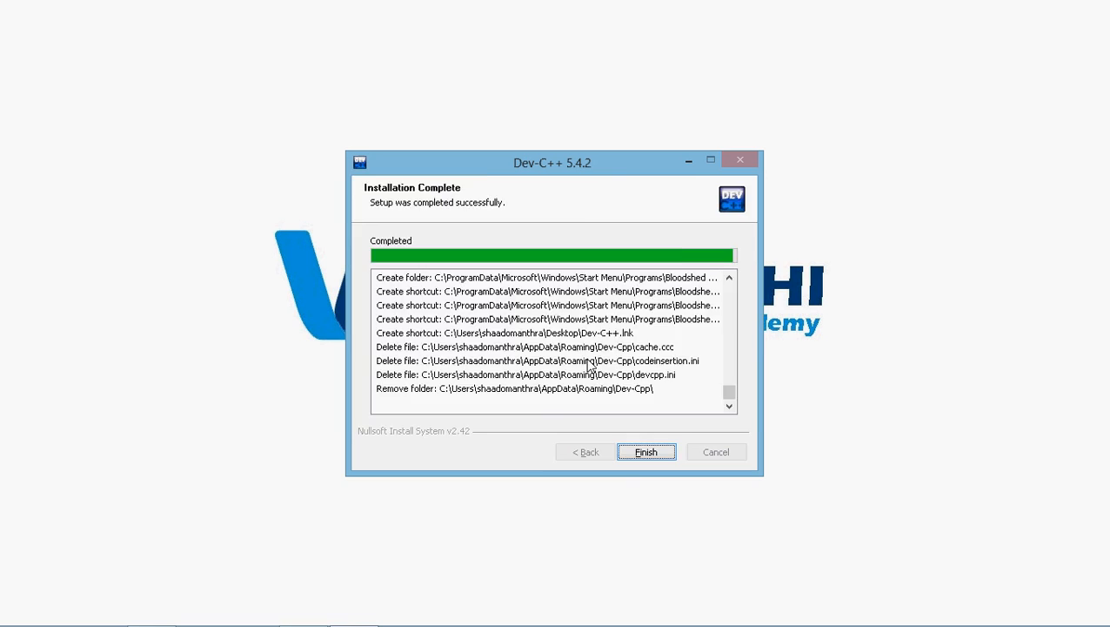
pyautogui.click(647, 450)
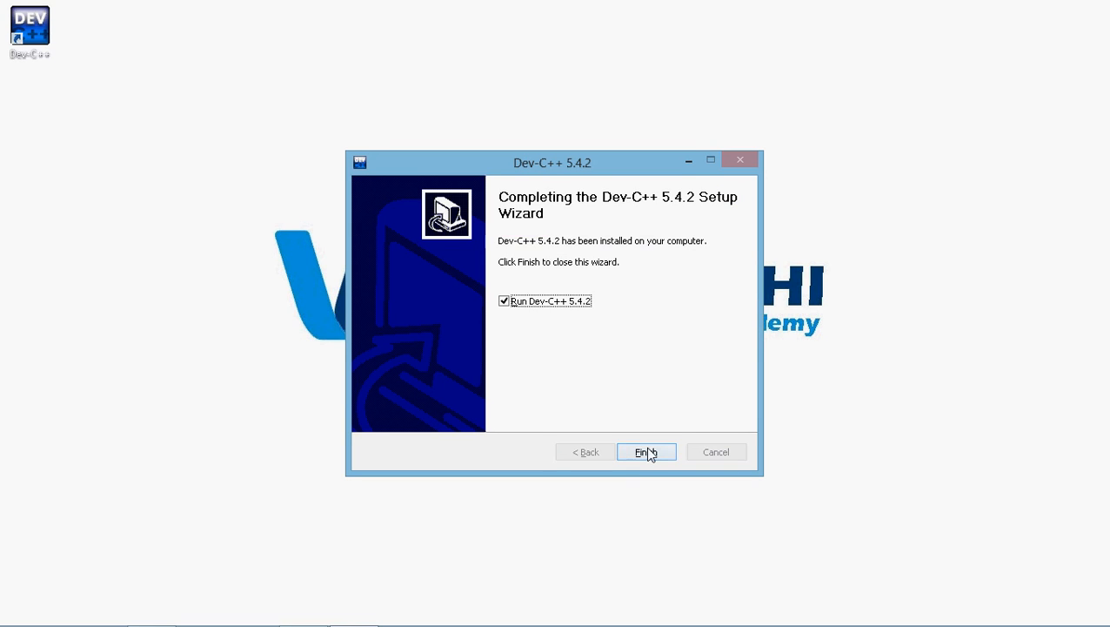
# Step: Finish setup running Dev-C++ 5.4.2, keeping English (Original) and the Courier New, Classic Plus, New Look theme
pyautogui.click(646, 453)
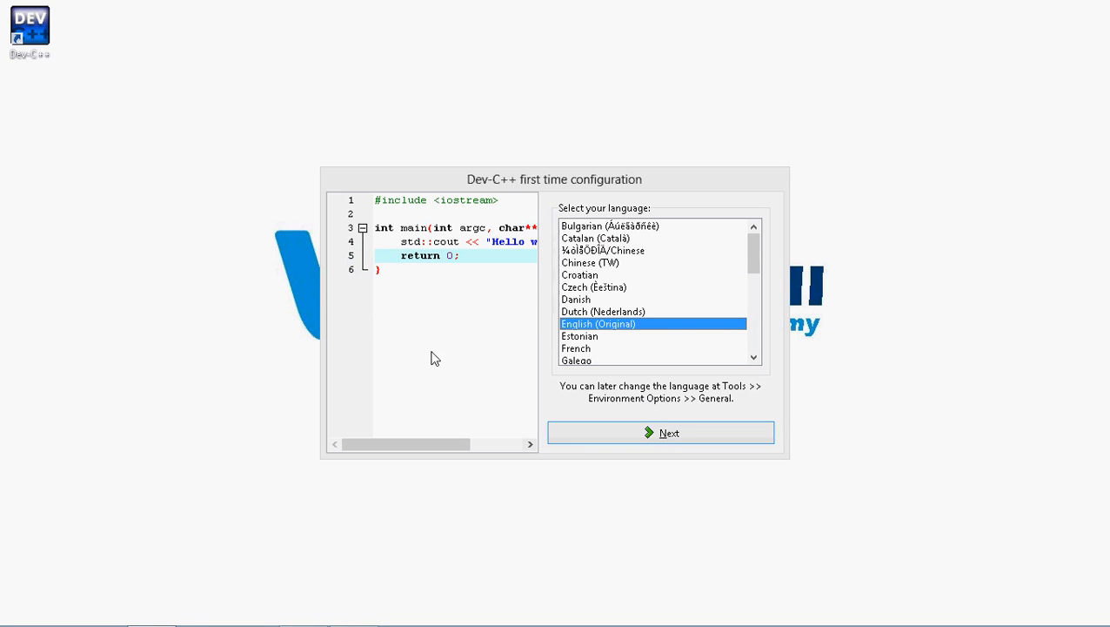
pyautogui.moveTo(576, 191)
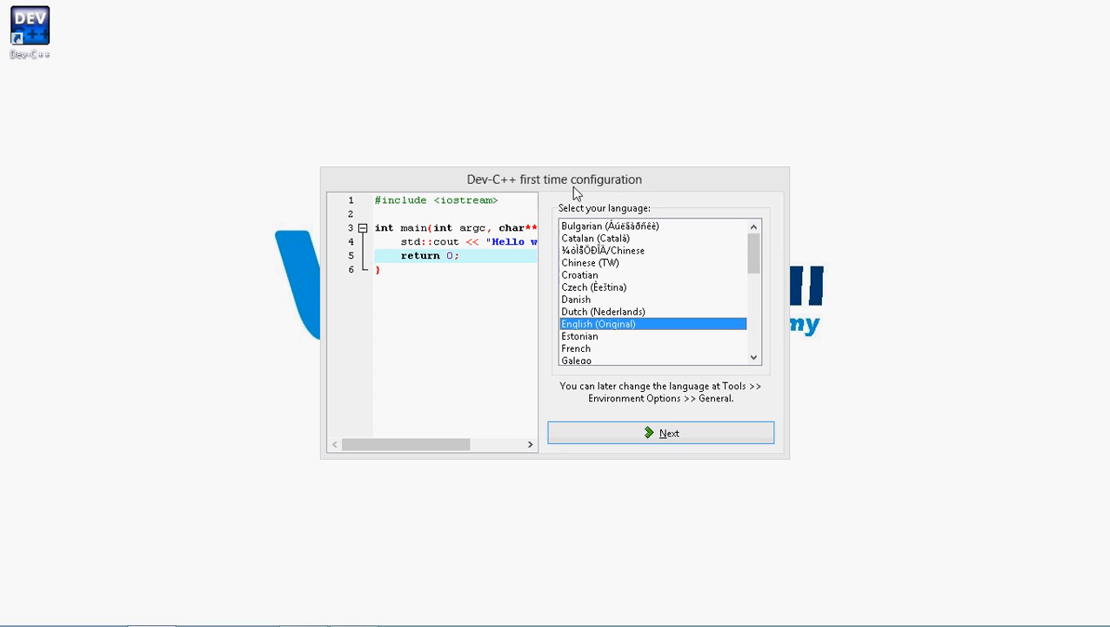
pyautogui.moveTo(581, 288)
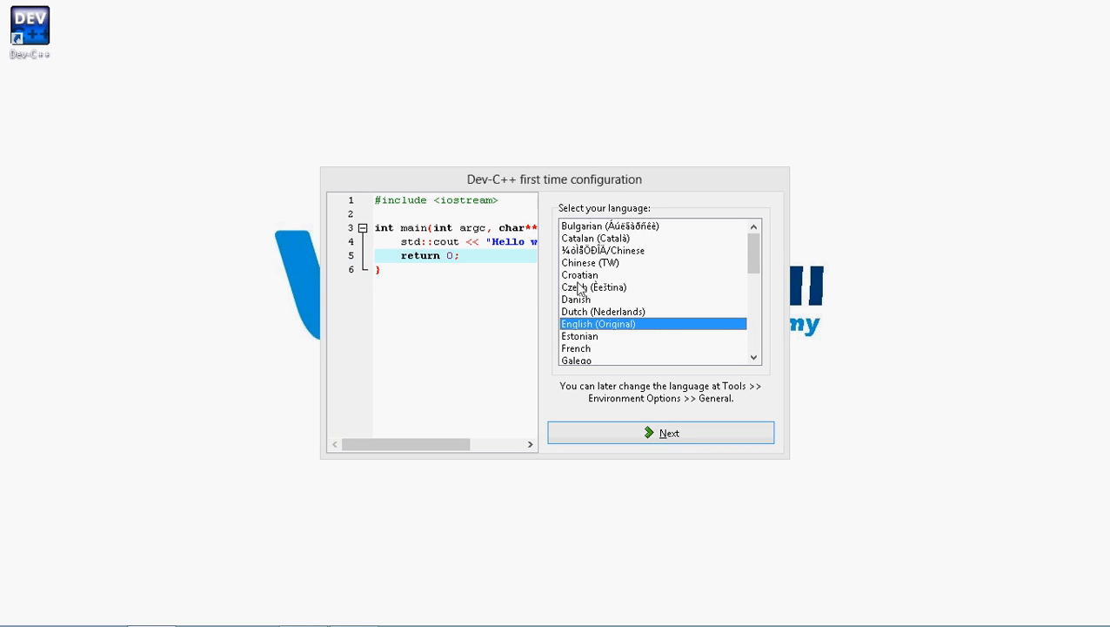
pyautogui.moveTo(603, 205)
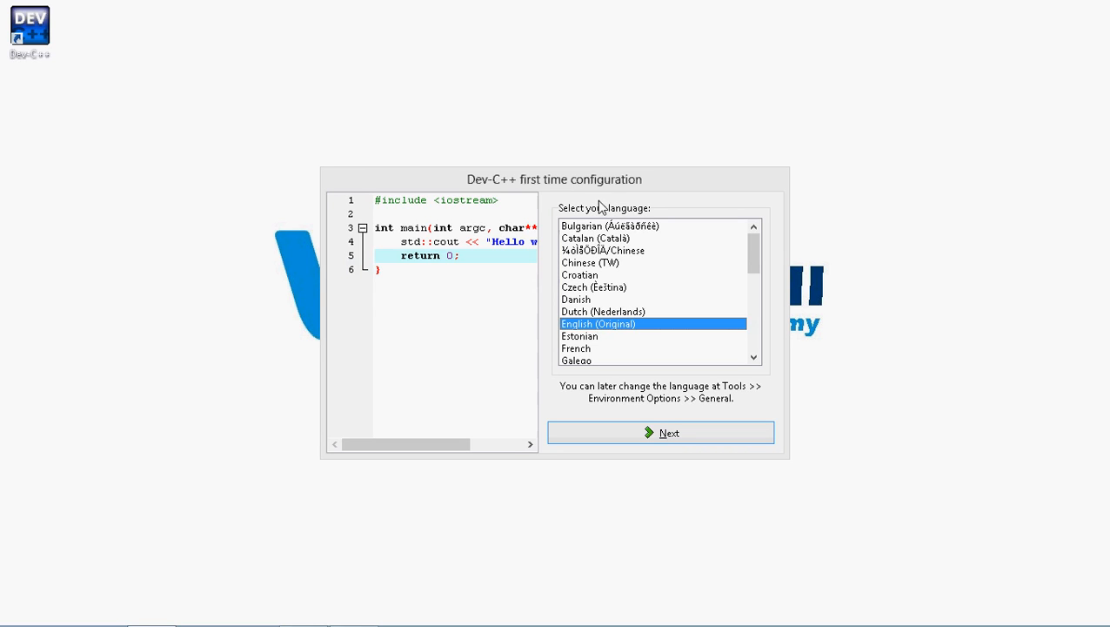
pyautogui.moveTo(612, 334)
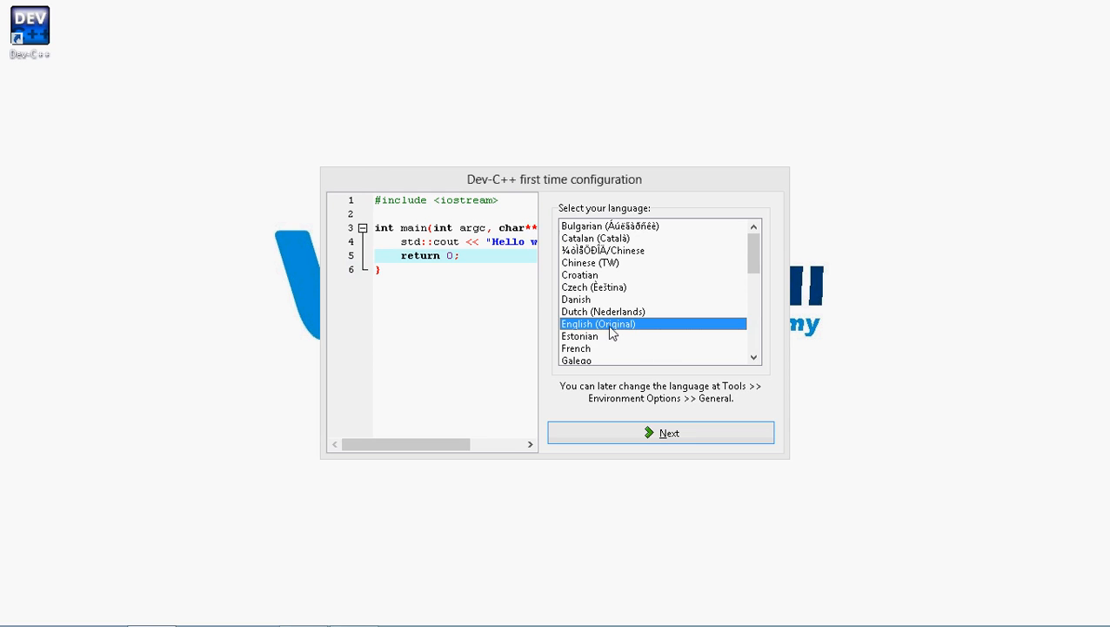
pyautogui.click(662, 432)
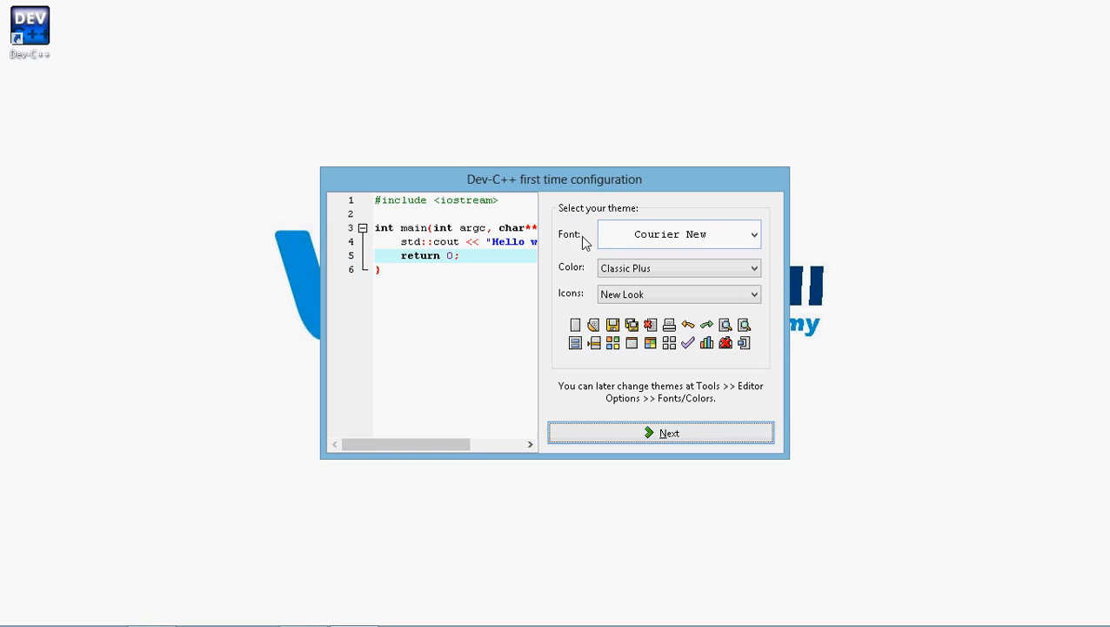
pyautogui.moveTo(590, 303)
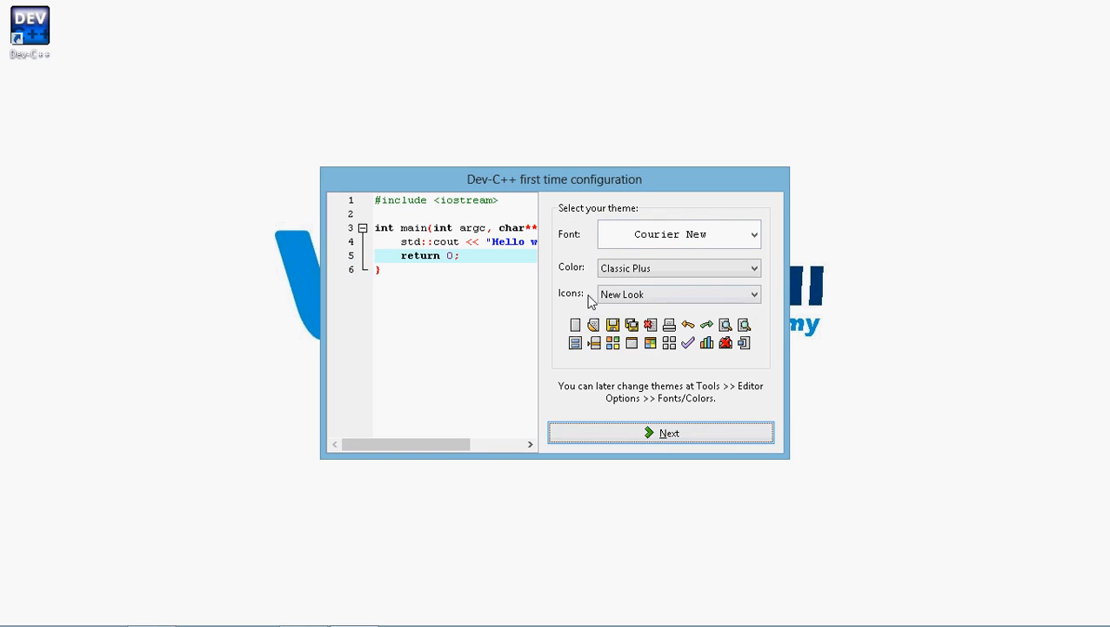
pyautogui.click(662, 431)
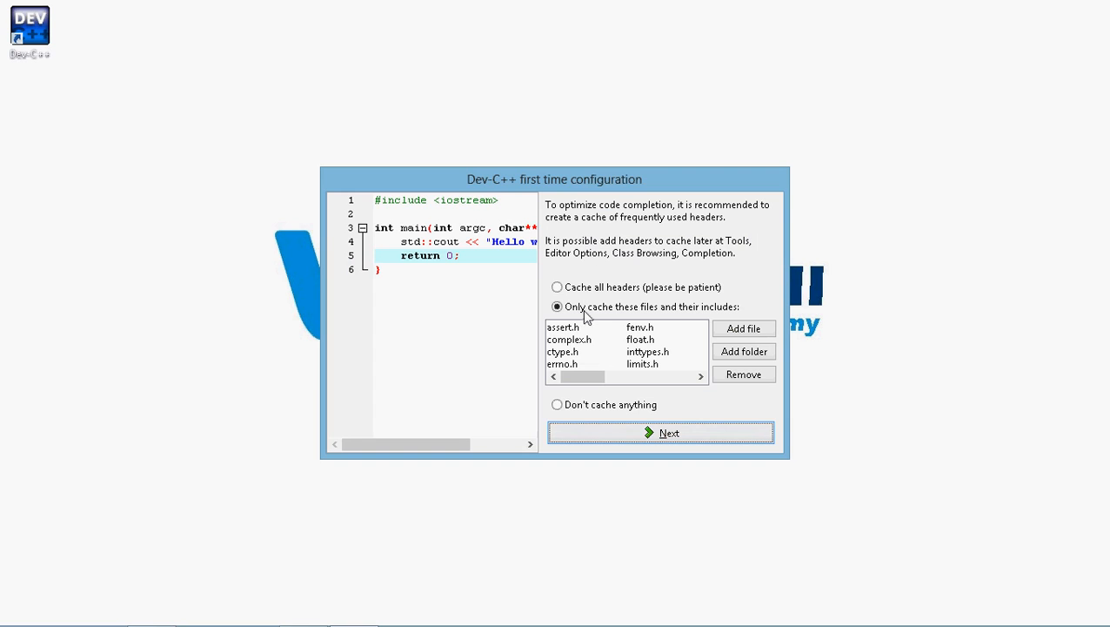
pyautogui.moveTo(585, 337)
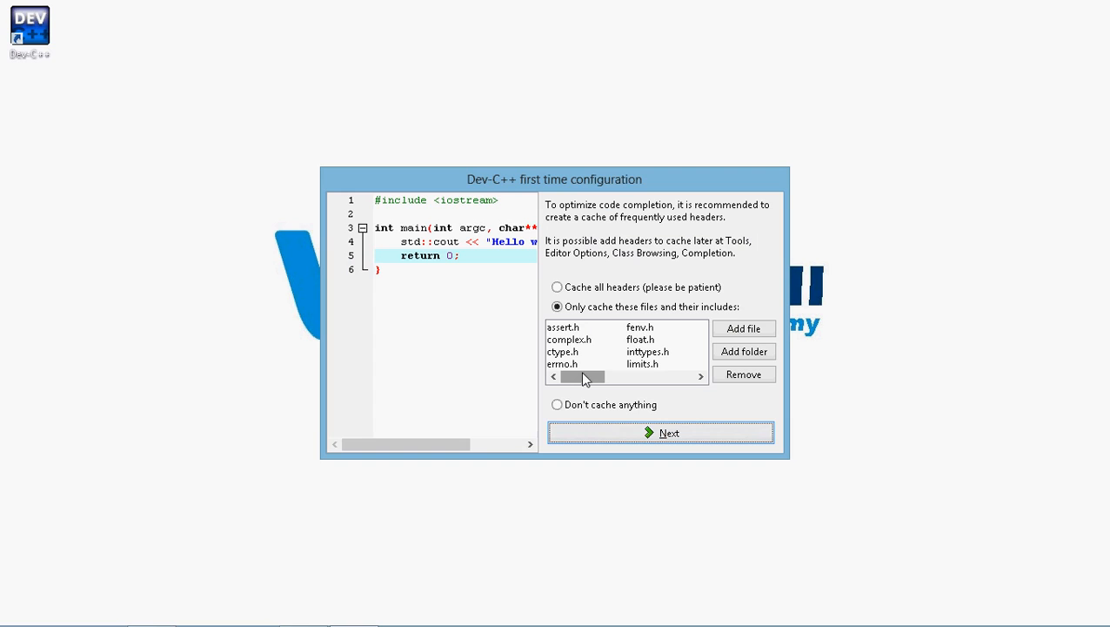
pyautogui.moveTo(605, 362)
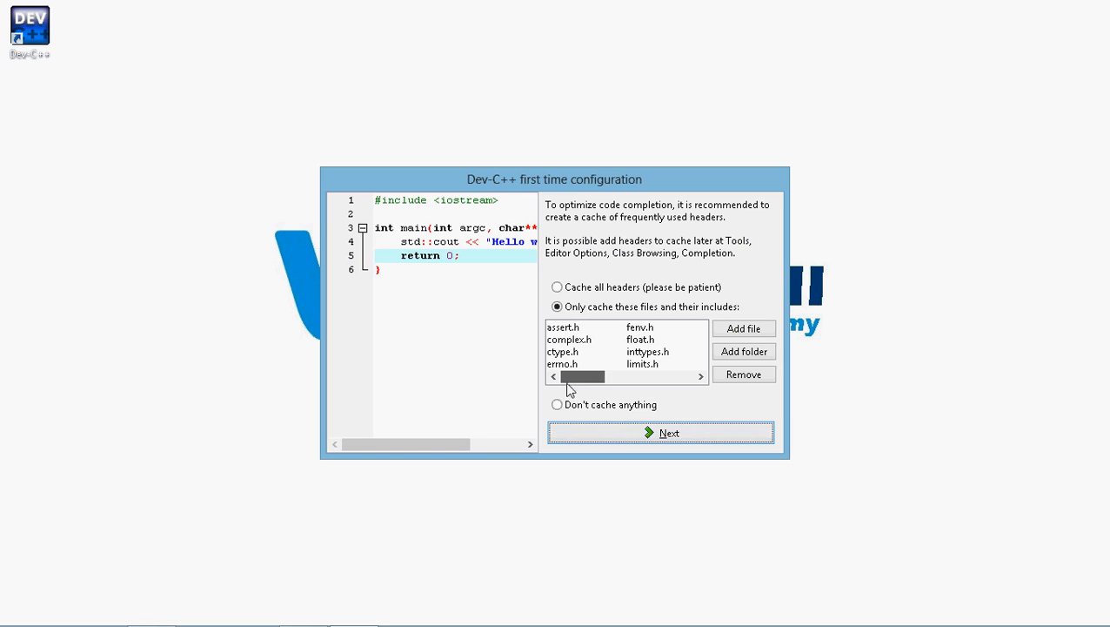
# Step: Keep 'Only cache these files and their includes', complete configuration, and start the IDE
pyautogui.click(661, 431)
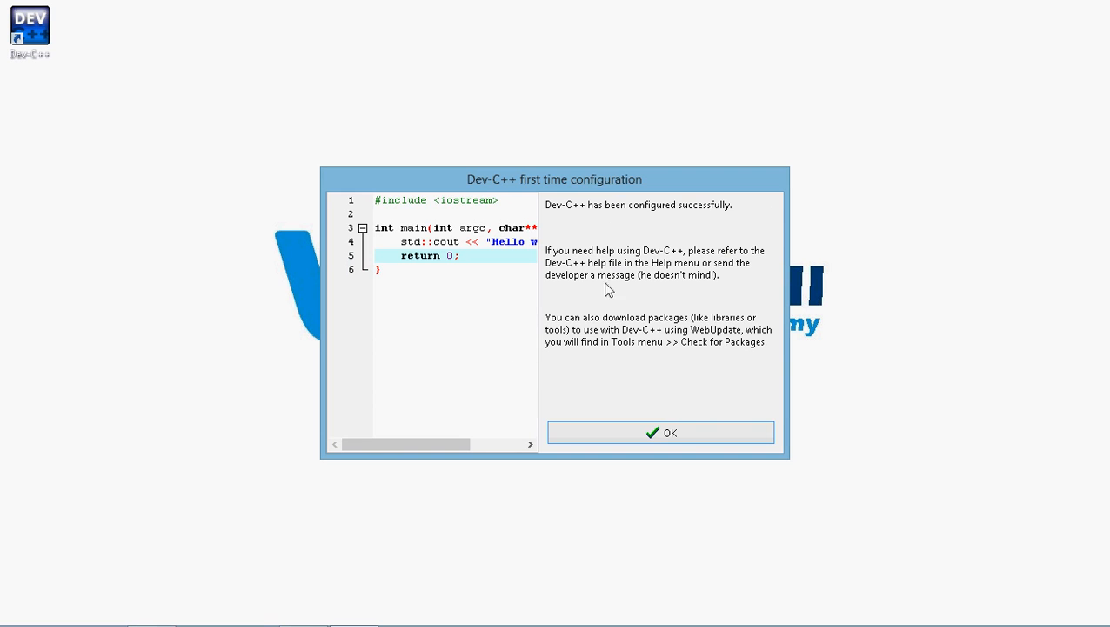
pyautogui.click(661, 431)
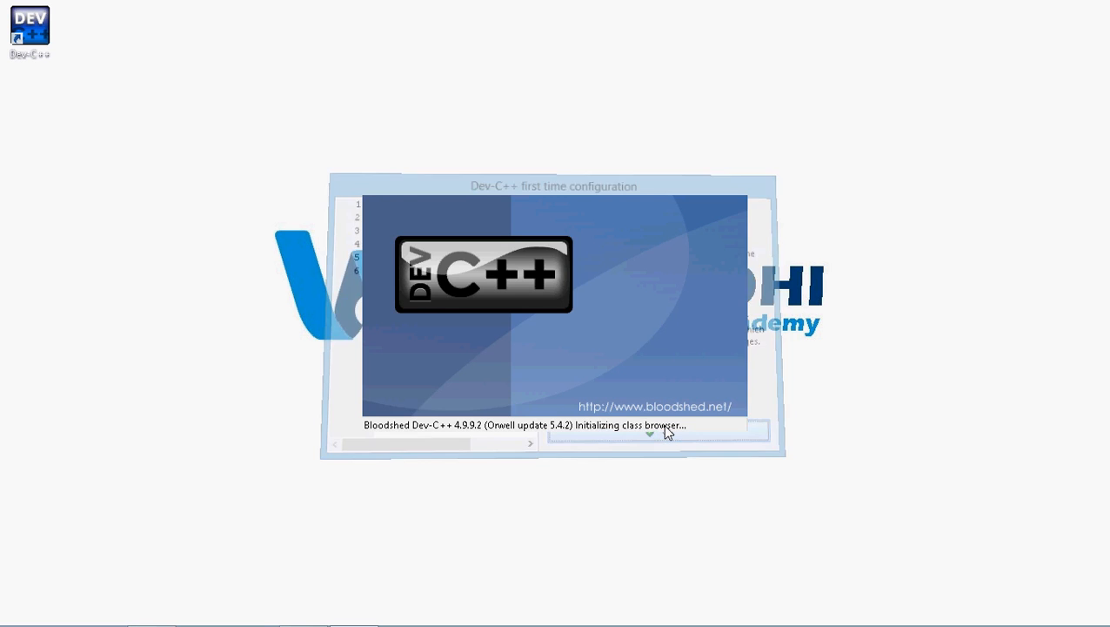